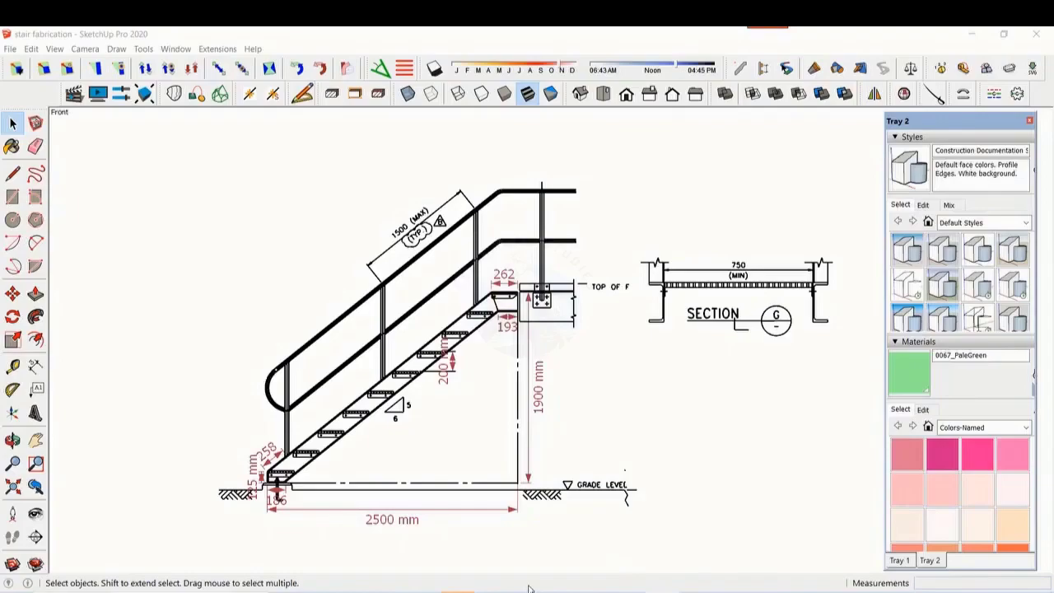
mouse_move(483, 547)
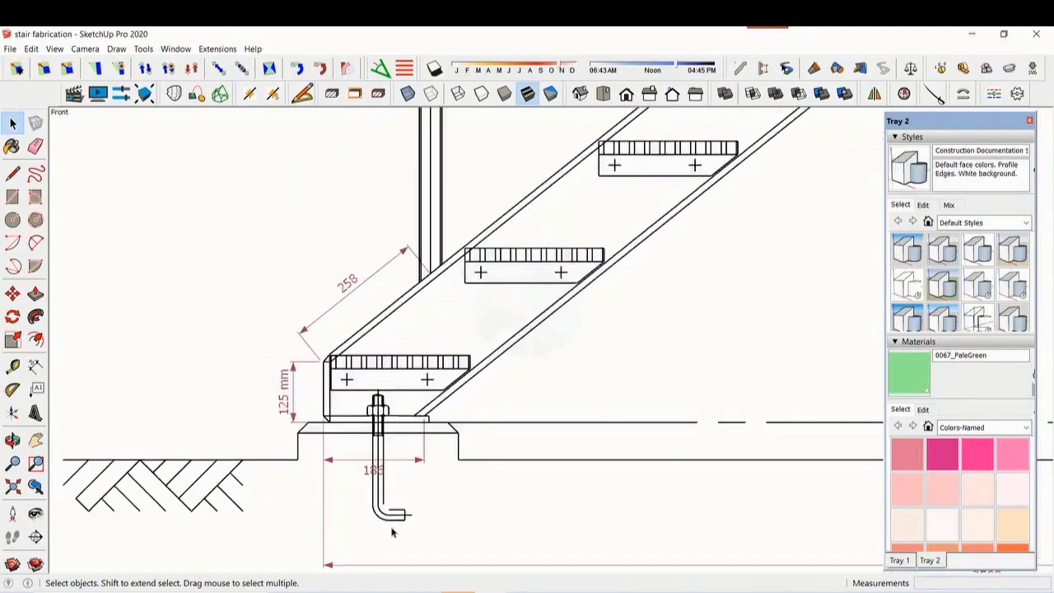
mouse_move(271, 537)
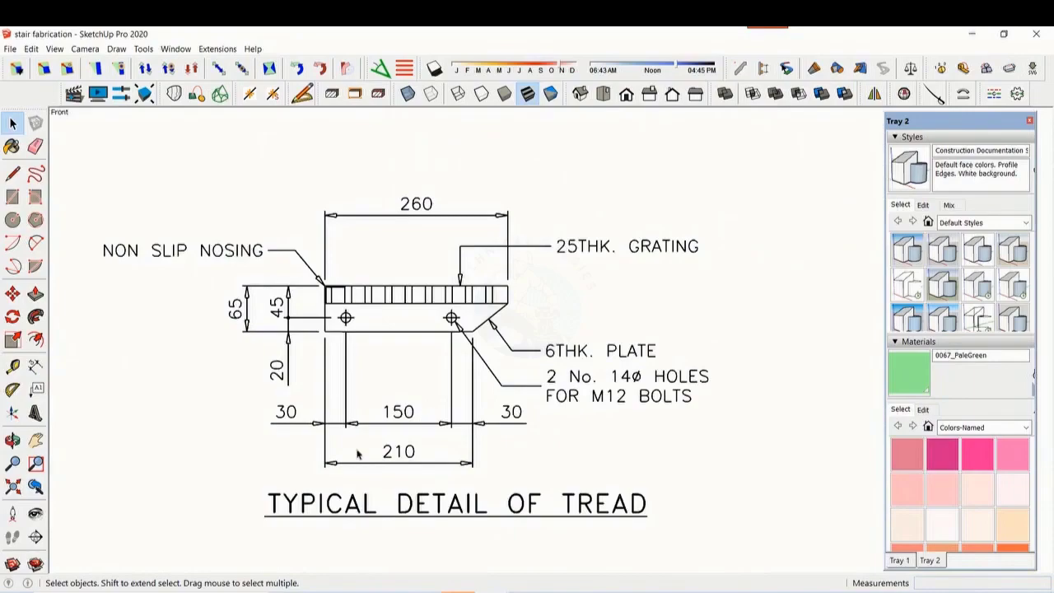
mouse_move(208, 533)
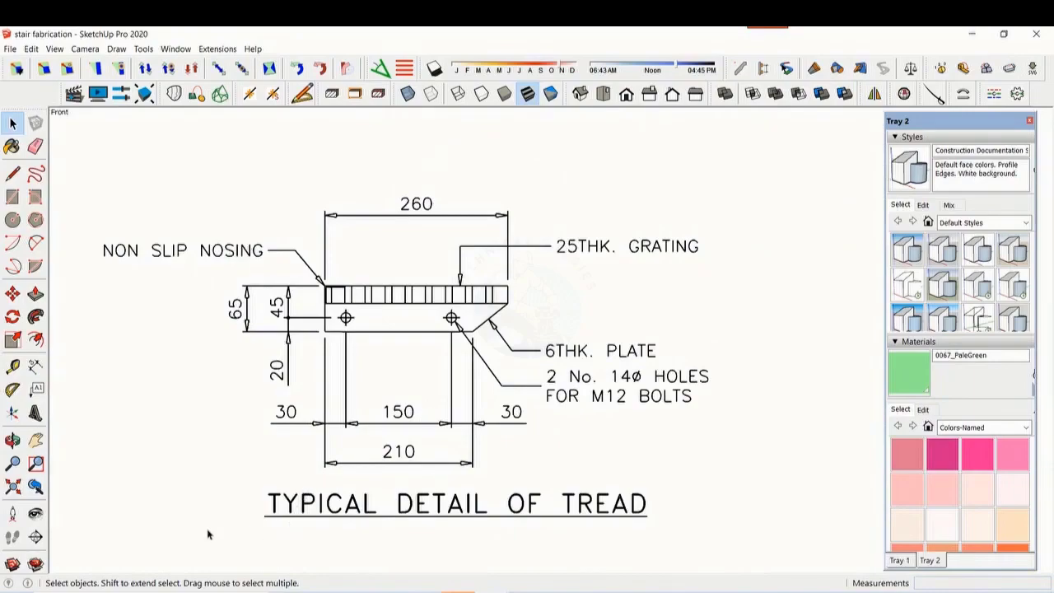
mouse_move(192, 454)
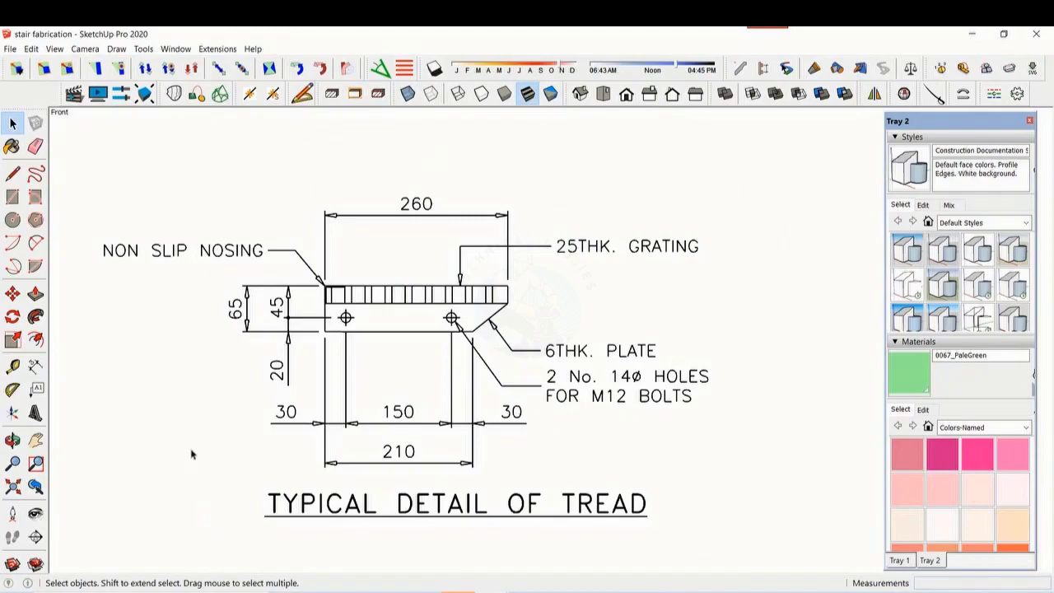
mouse_move(618, 420)
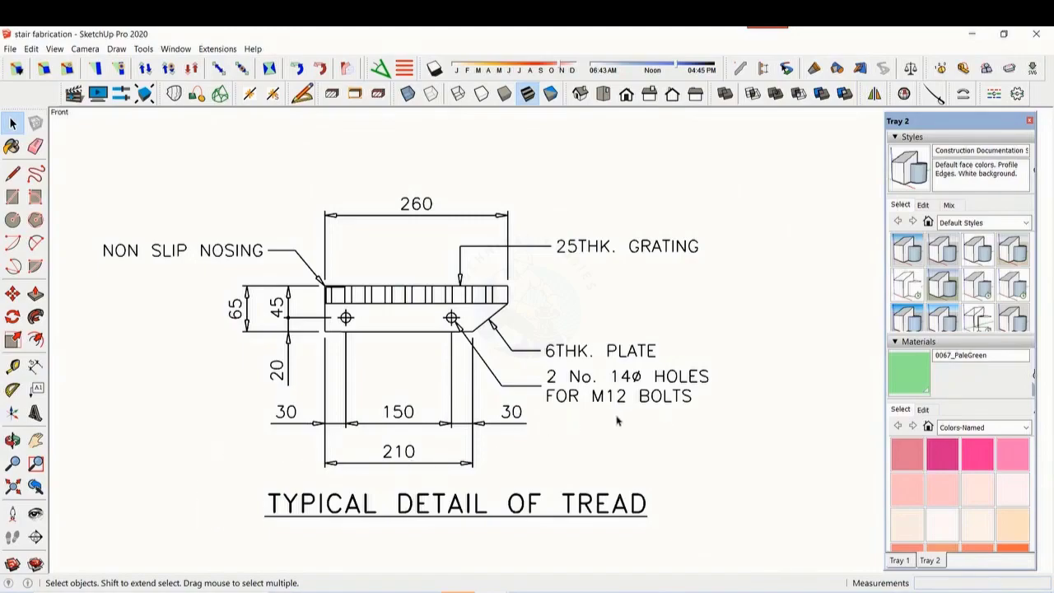